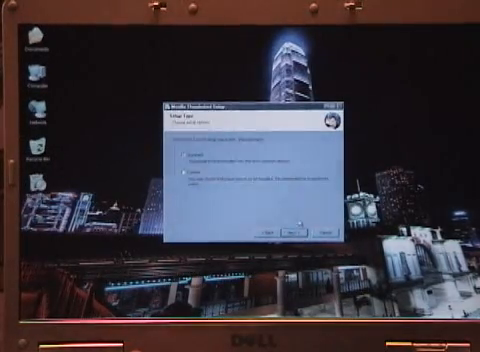
- Accept the chosen setup type, then finish installation with 'Launch Mozilla Thunderbird now' kept checked
click(292, 229)
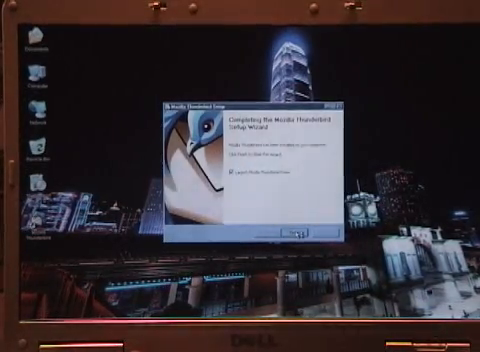
click(297, 236)
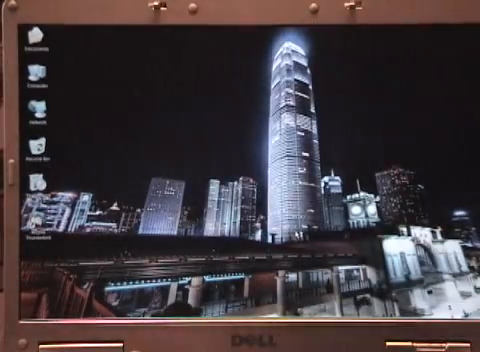